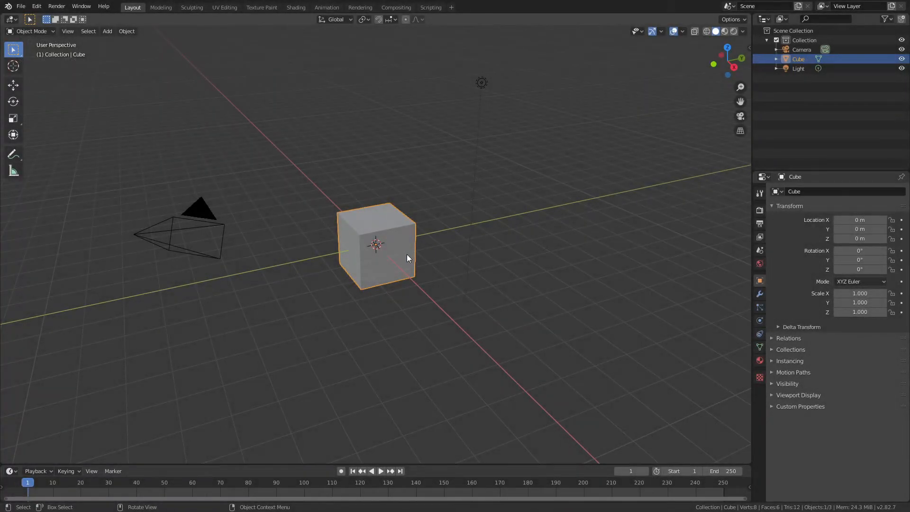
mouse_move(400, 257)
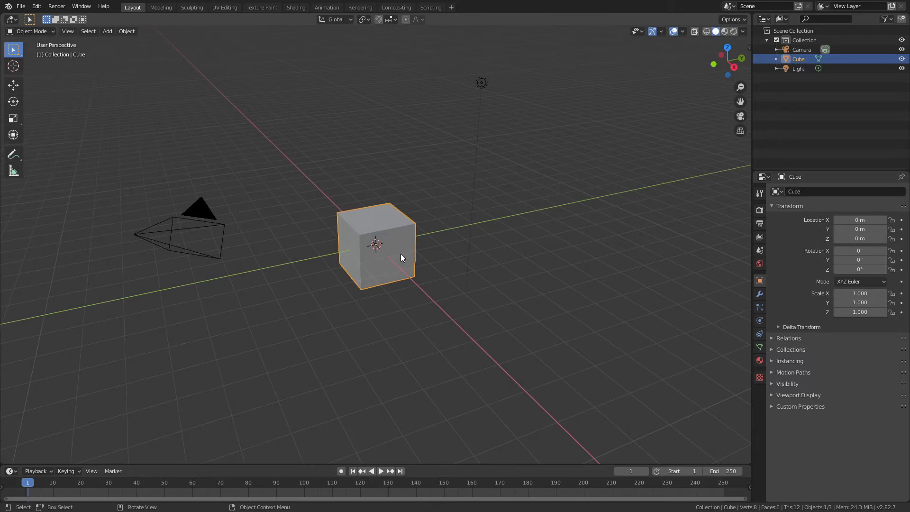
Delete the default cube and add an icosphere at the scene origin.
key(x)
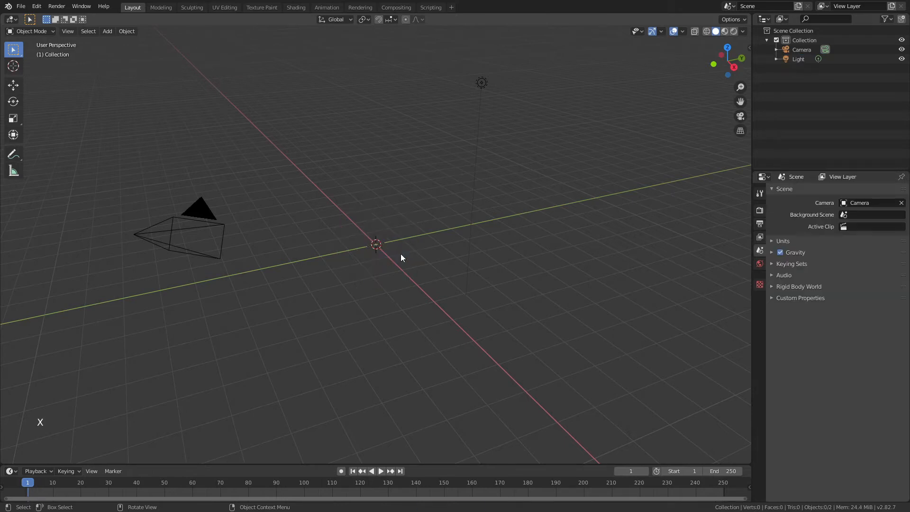
key(shift+a)
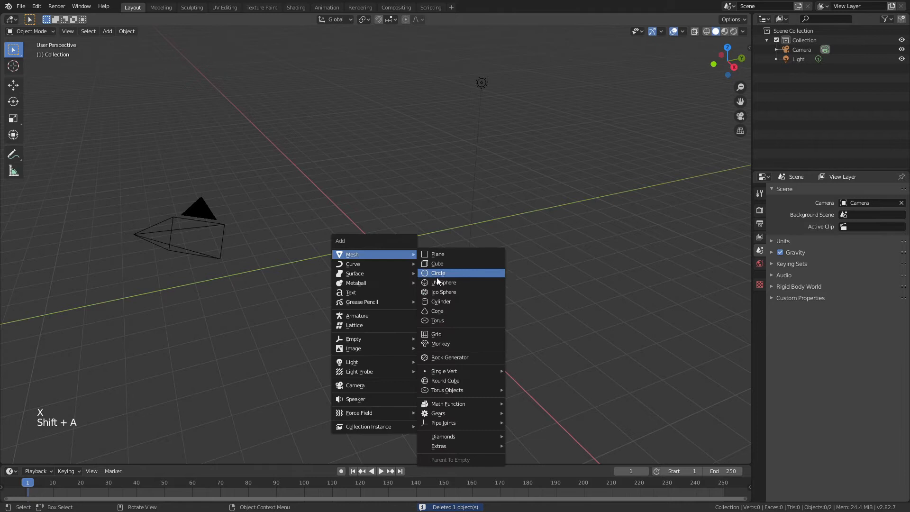
click(443, 292)
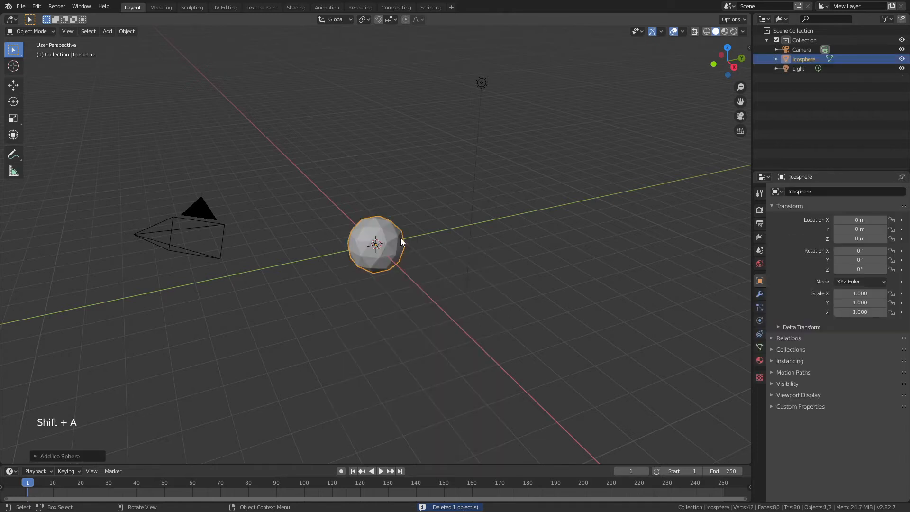
click(36, 7)
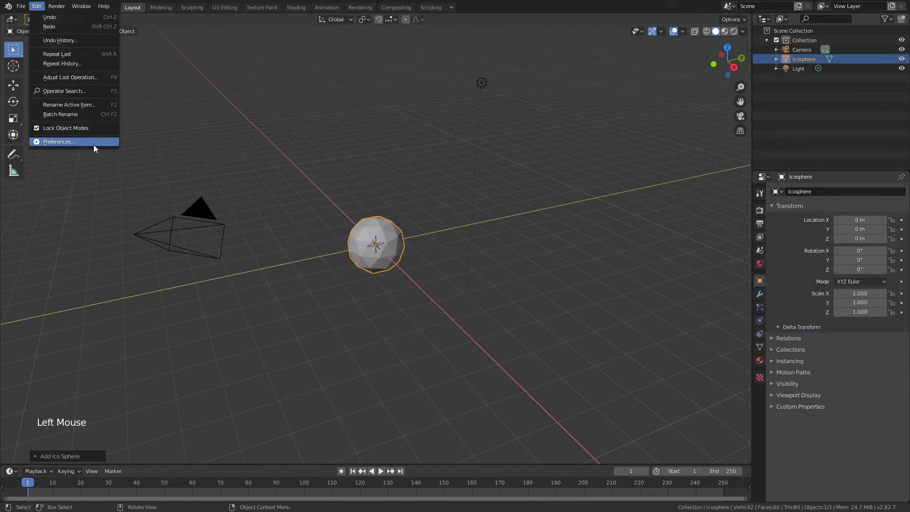
click(58, 141)
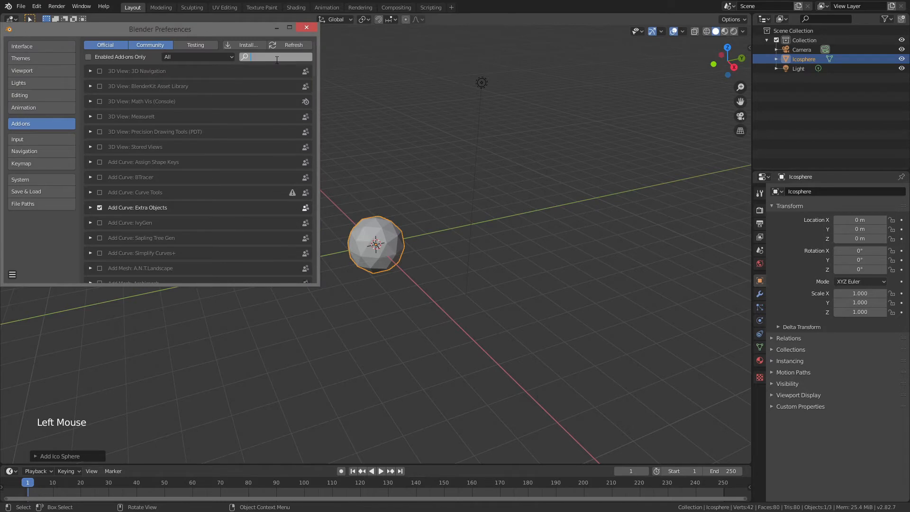
text(tissue)
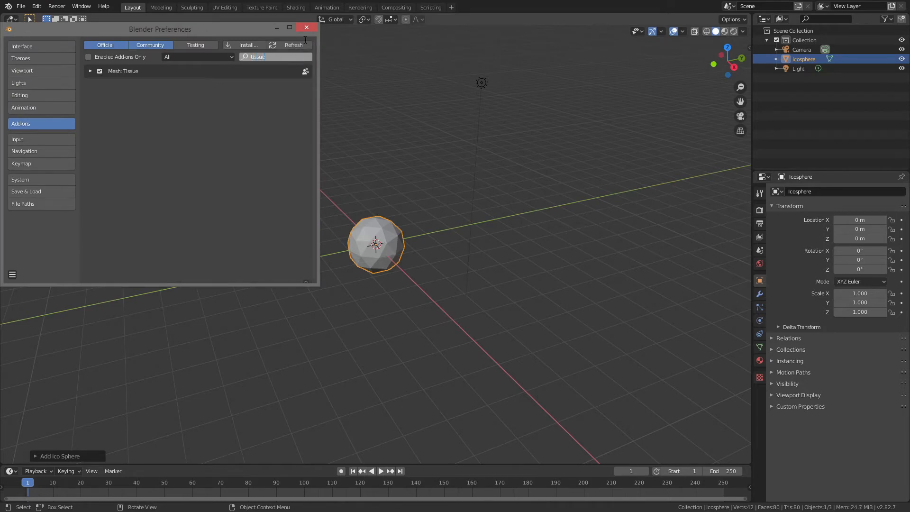
click(306, 27)
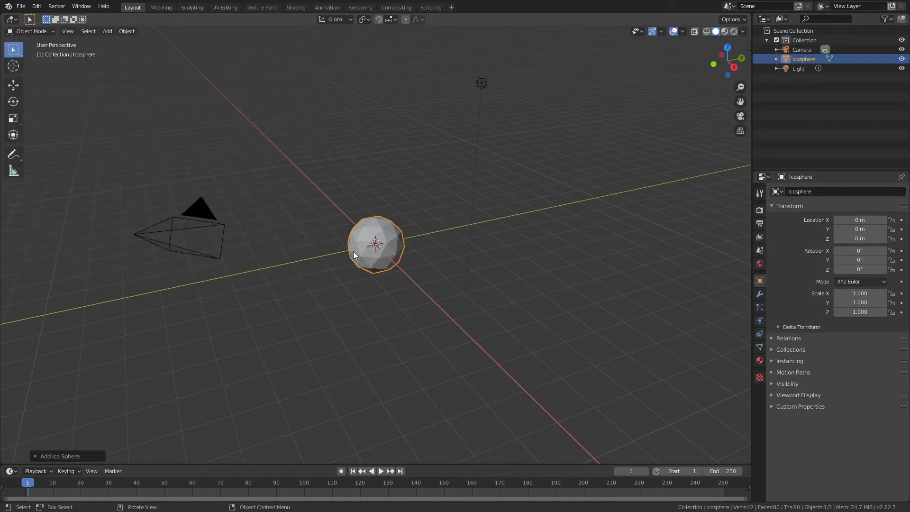
Run Convert to Dual Mesh from the F3 search so the sphere becomes pentagons and hexagons.
key(f3)
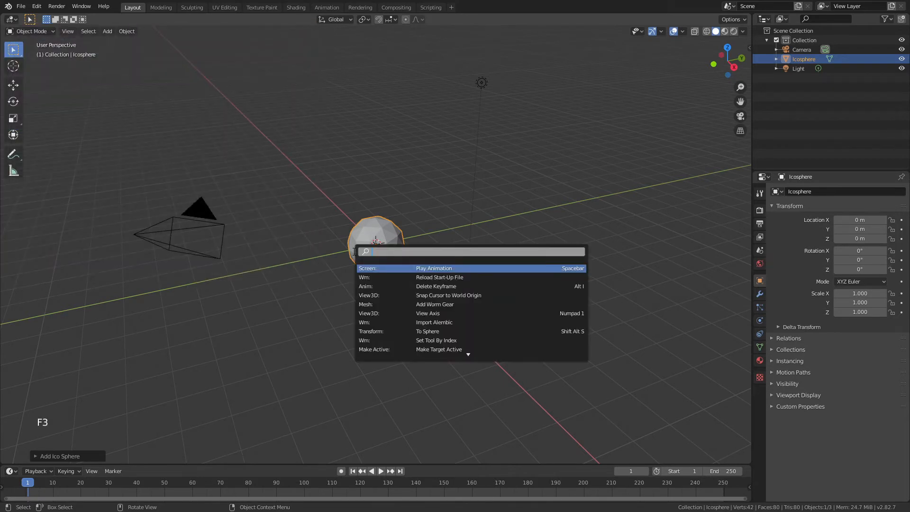
text(convert)
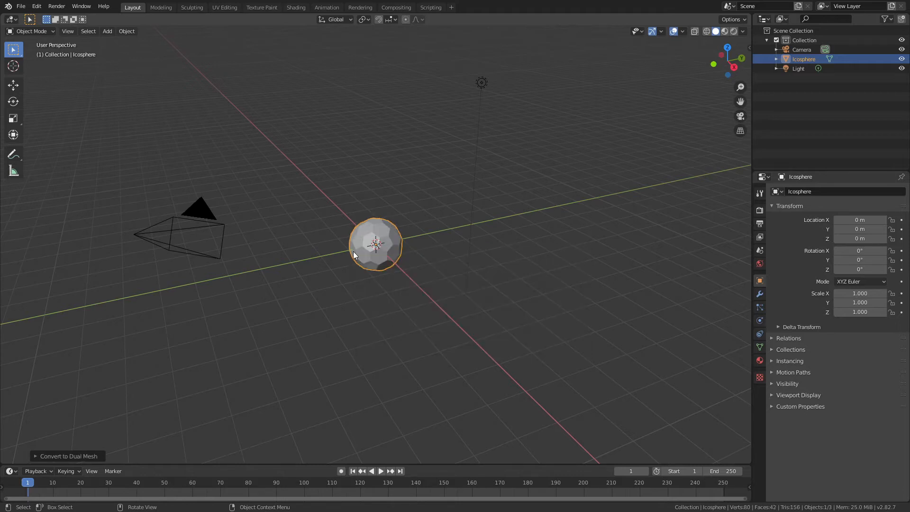
scroll(up, 3)
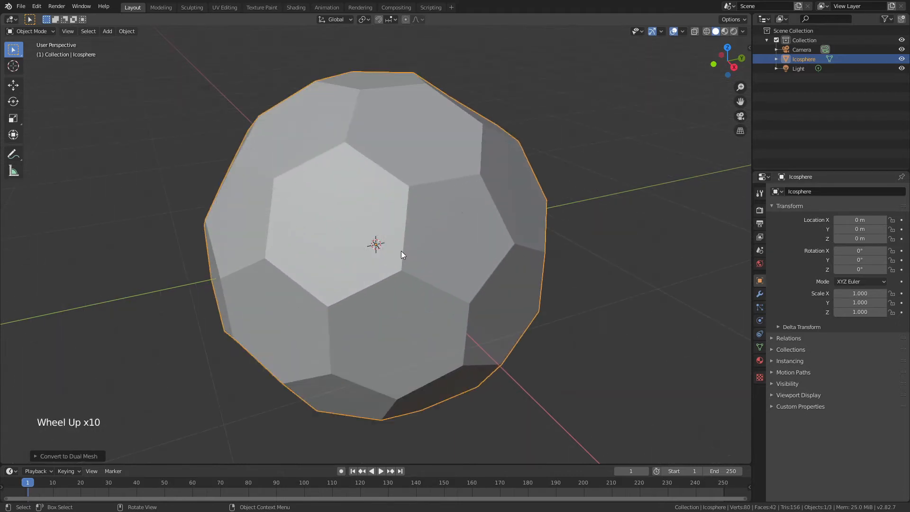
scroll(down, 3)
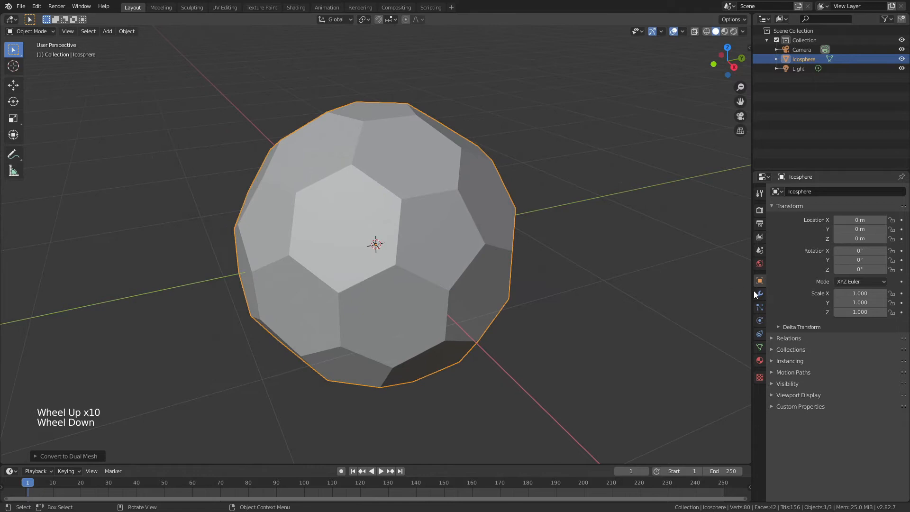
mouse_move(759, 294)
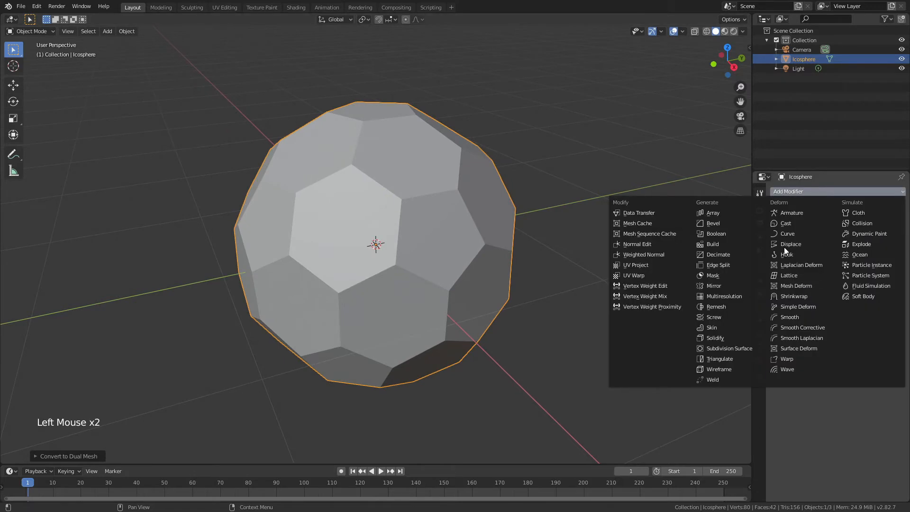
Add a Wireframe modifier with 0.06 m strut thickness to the dual-mesh sphere.
click(718, 369)
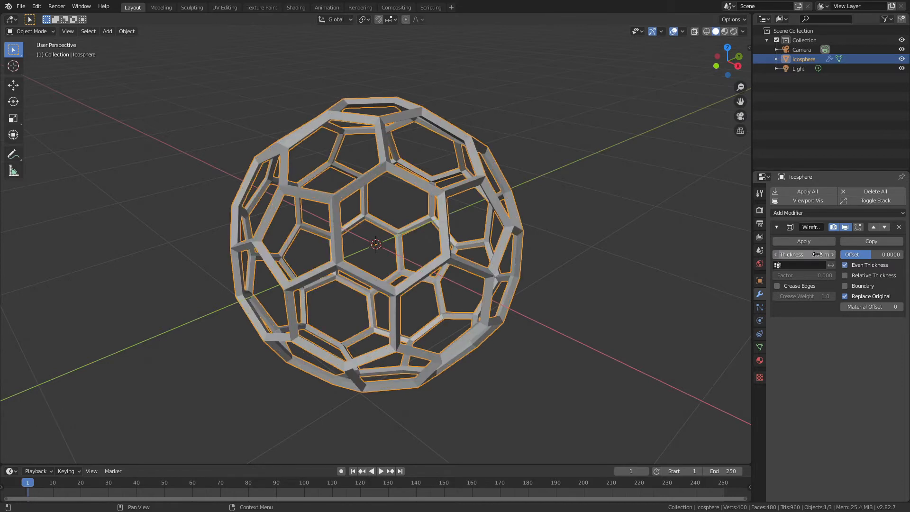
click(803, 254)
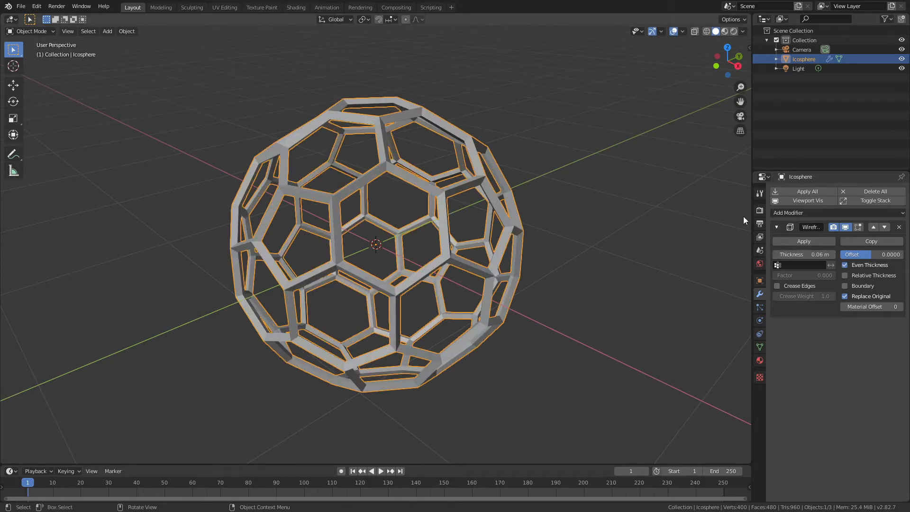
Add a Bevel modifier with 0.1 m offset and 2 segments to round the struts.
click(789, 212)
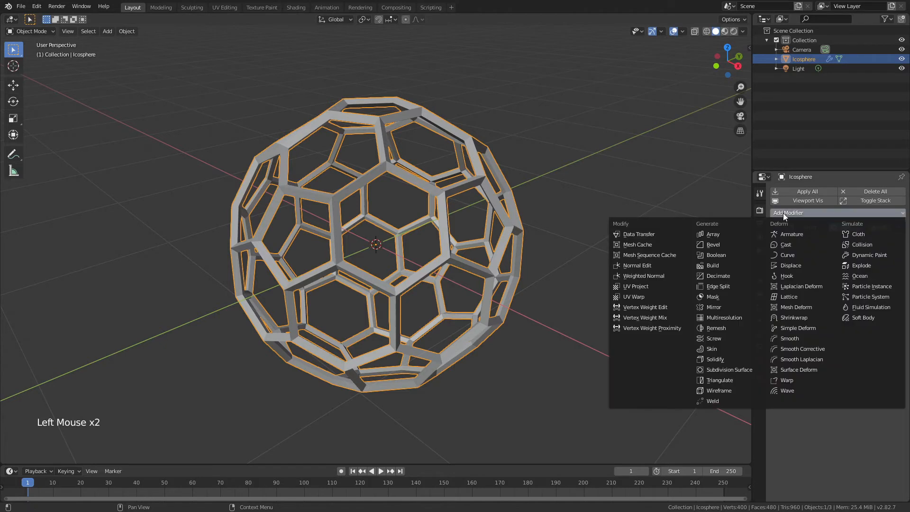
click(711, 244)
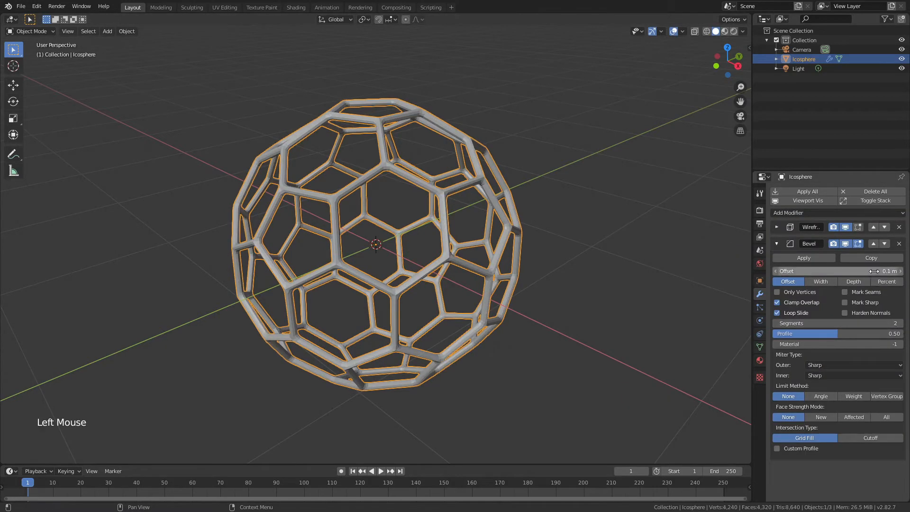
scroll(up, 3)
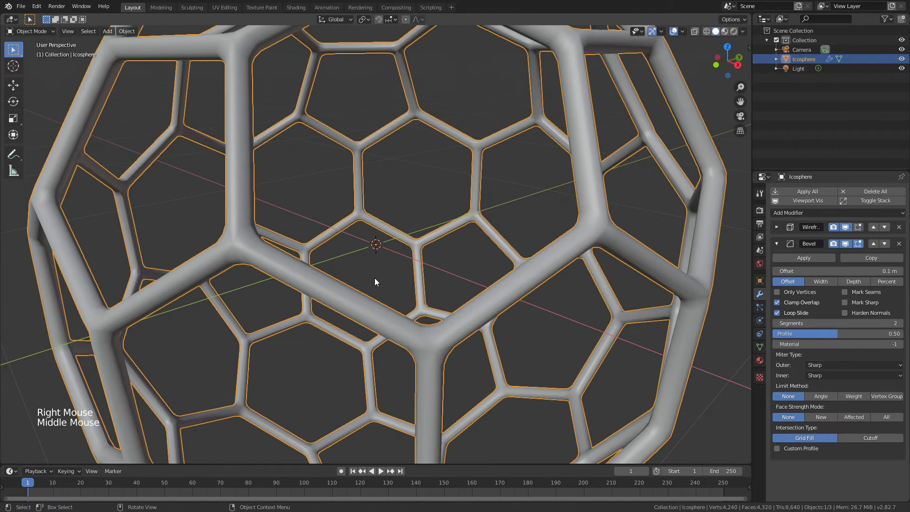
scroll(down, 3)
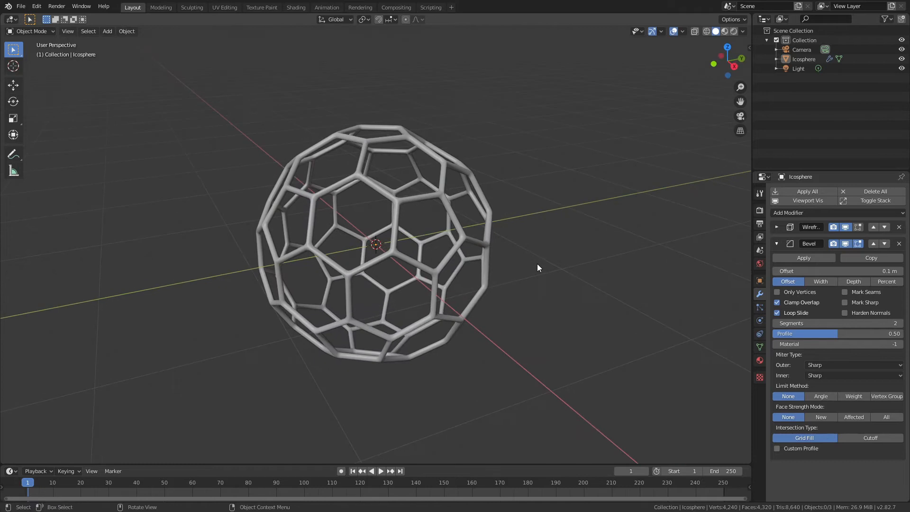
mouse_move(350, 128)
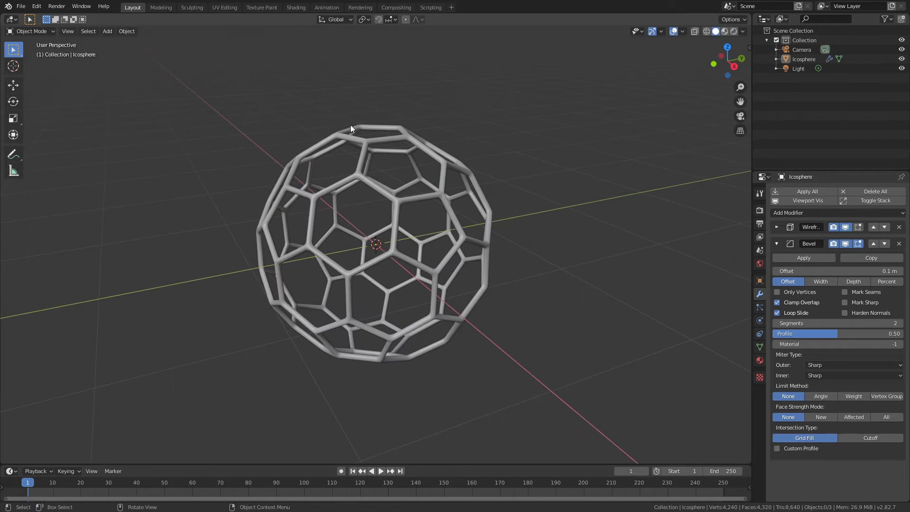
mouse_move(524, 232)
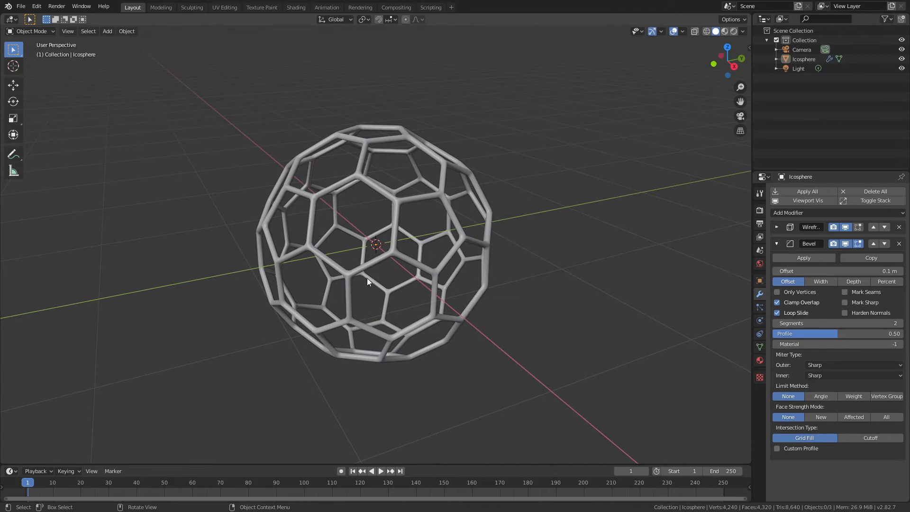
Add a UV sphere with a level-2 subdivision surface, shrunk and placed inside the cage.
key(shift+a)
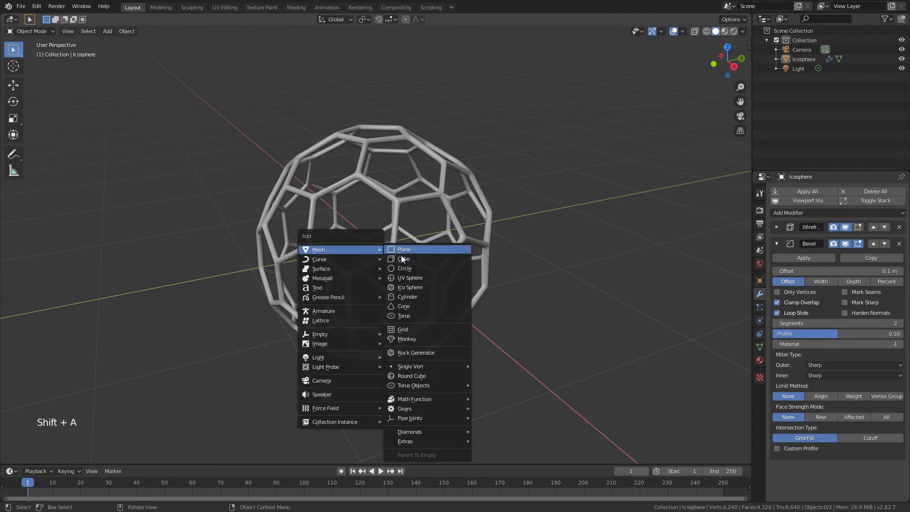
click(409, 278)
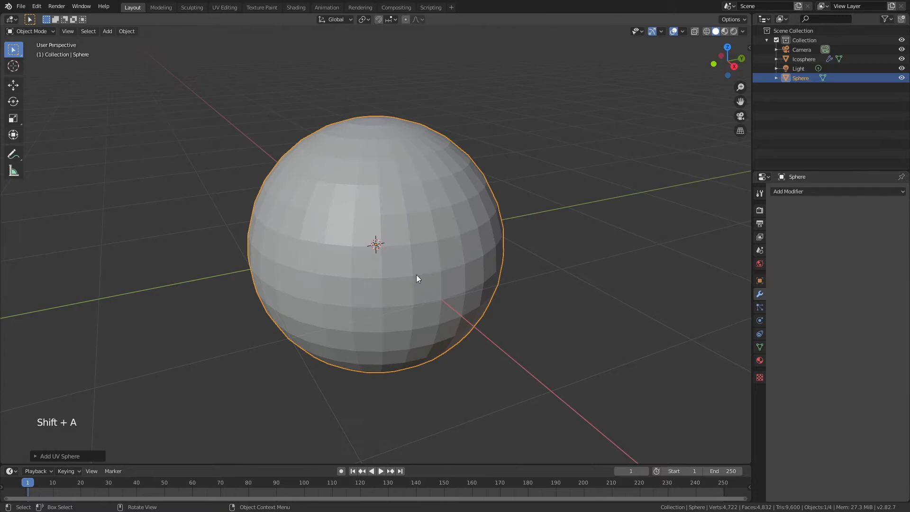
key(ctrl+2)
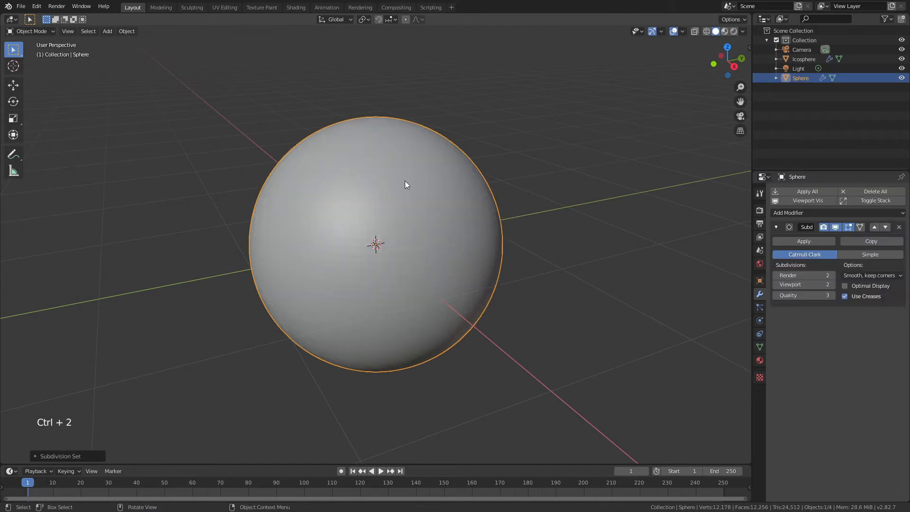
scroll(down, 3)
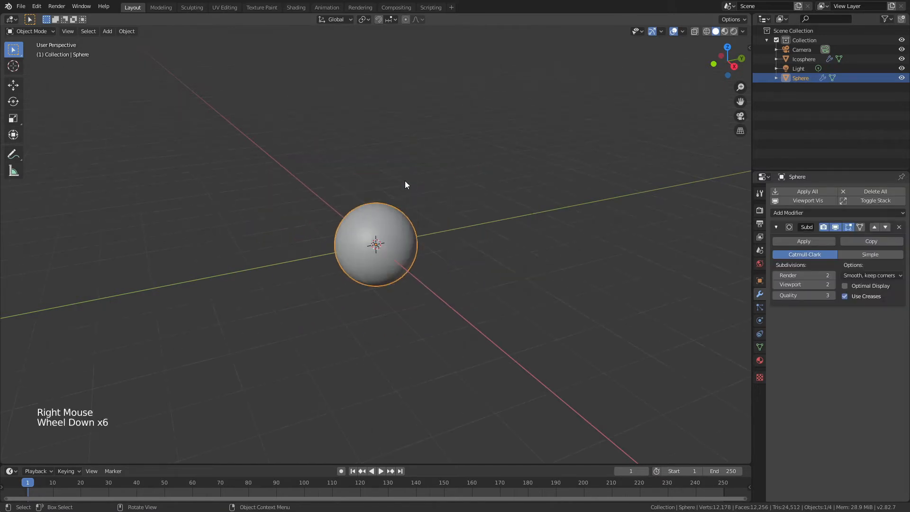
key(g)
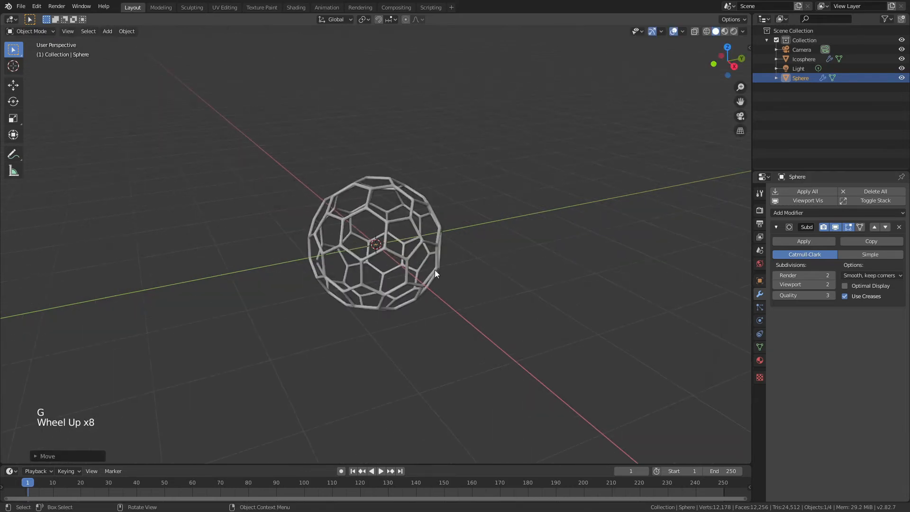
scroll(up, 3)
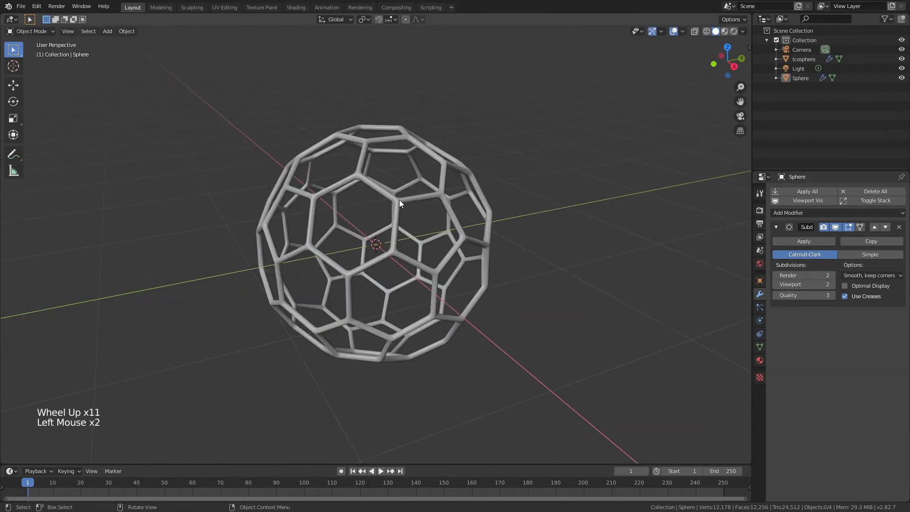
Make the Icosphere active, enter Edit Mode and select all its vertices.
click(804, 59)
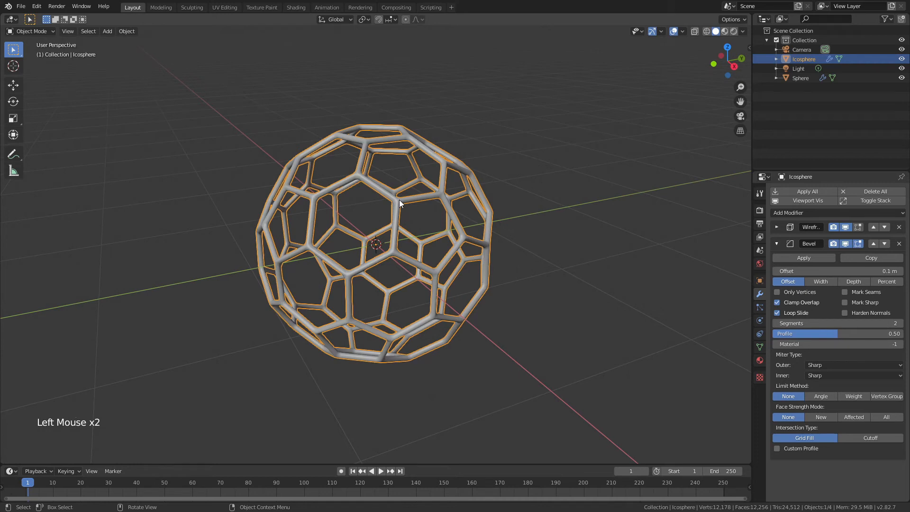
key(Tab)
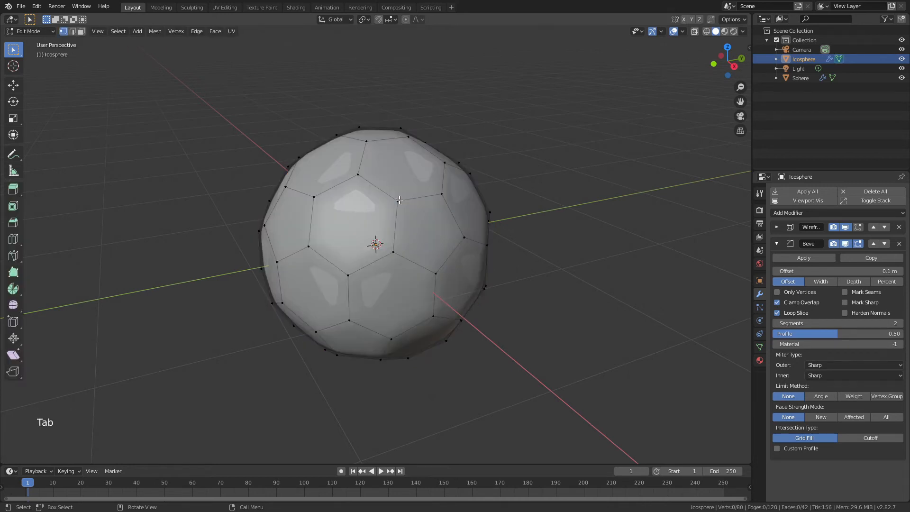
mouse_move(291, 233)
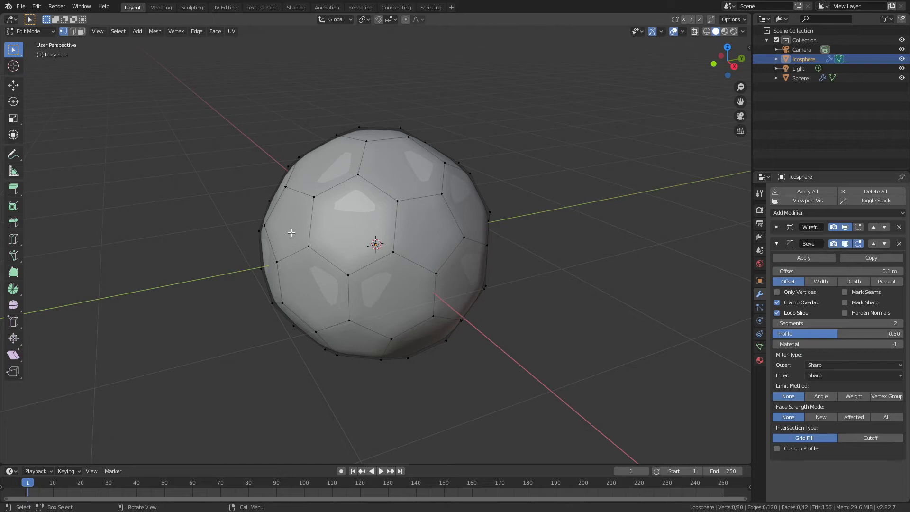
key(a)
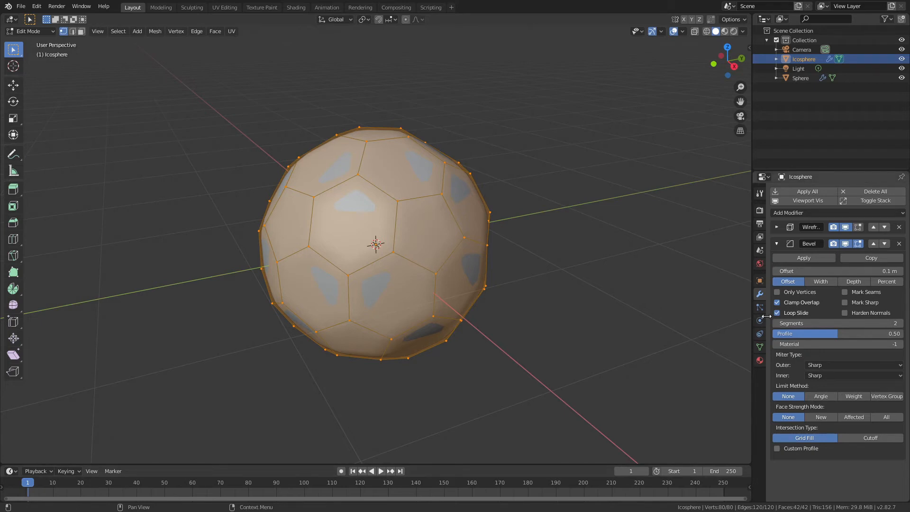
Add a Hair particle system emitting from Verts with Use Modifier Stack enabled, then view it in Object Mode.
click(759, 307)
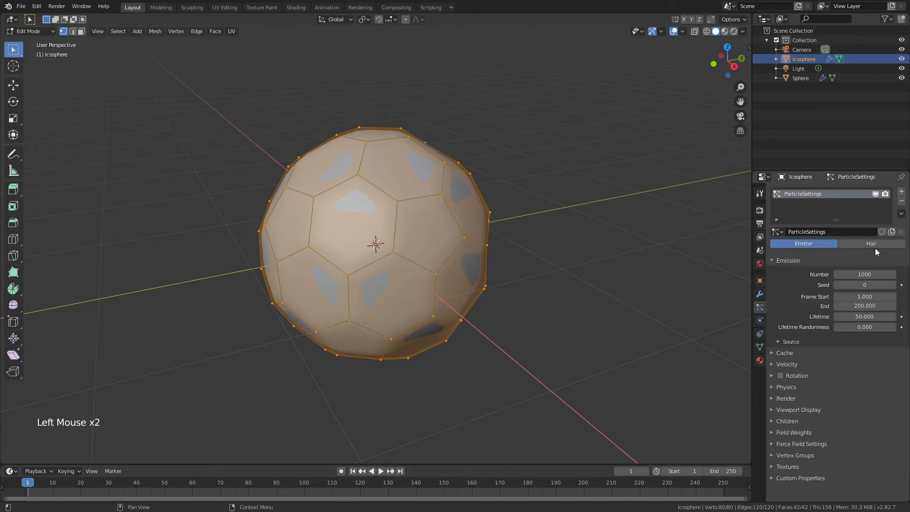
mouse_move(870, 243)
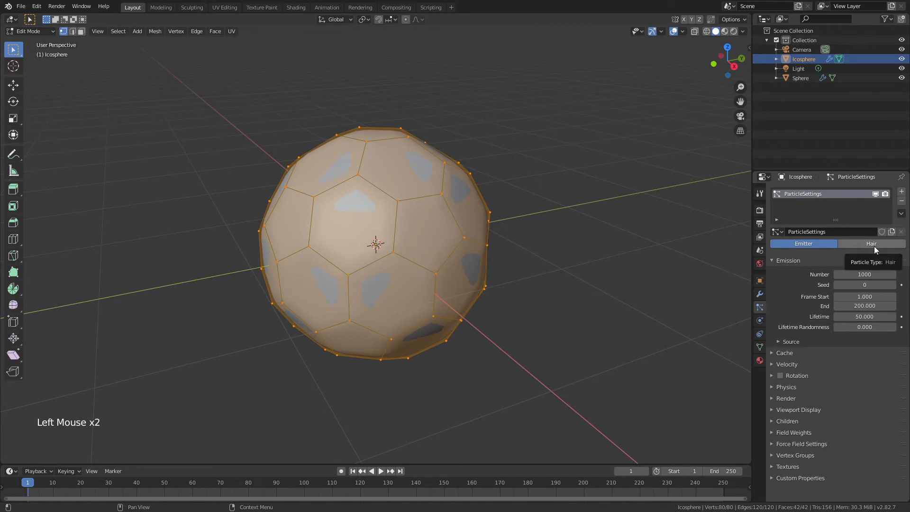
click(870, 244)
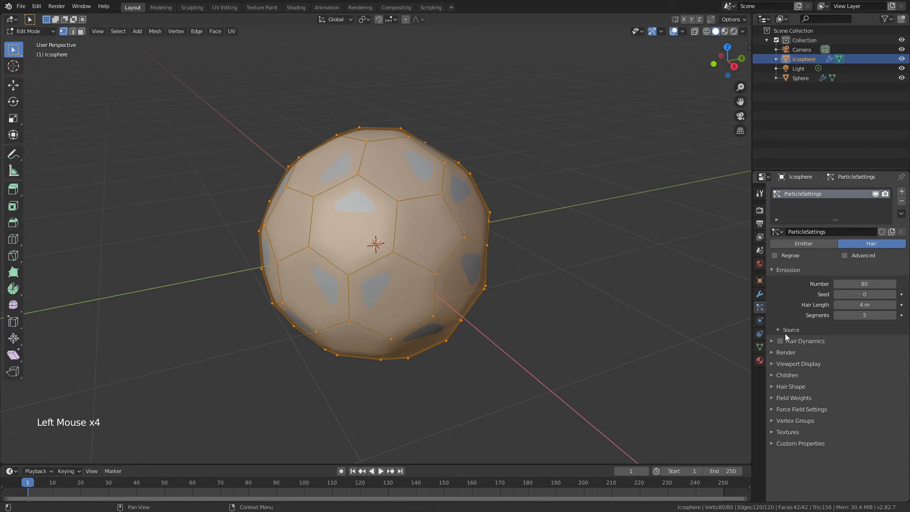
click(791, 330)
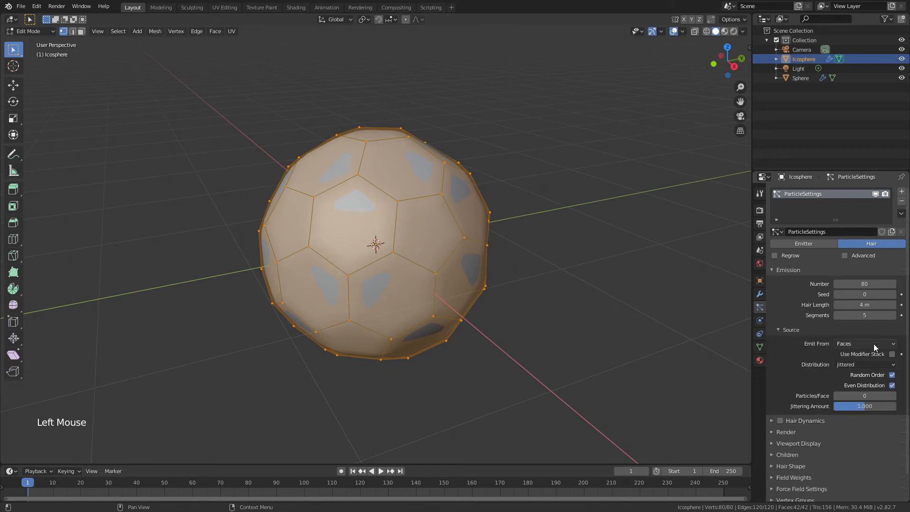
click(864, 343)
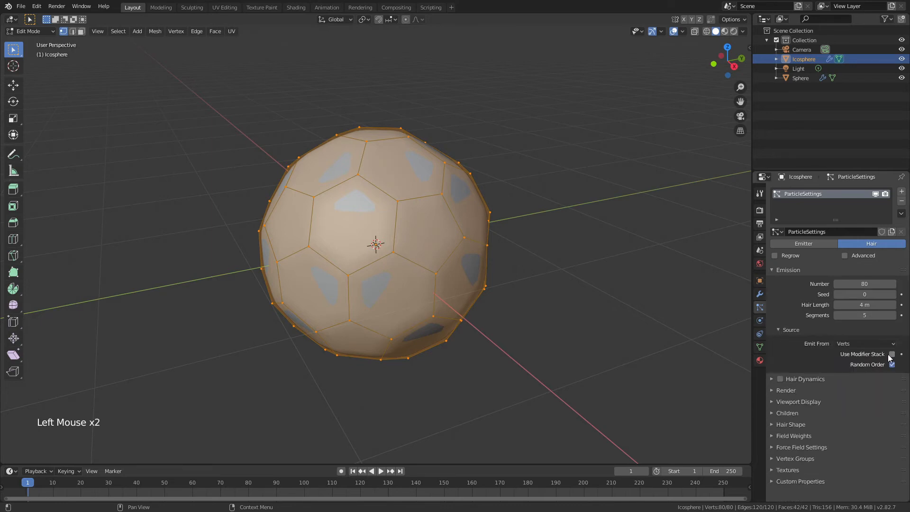
click(893, 353)
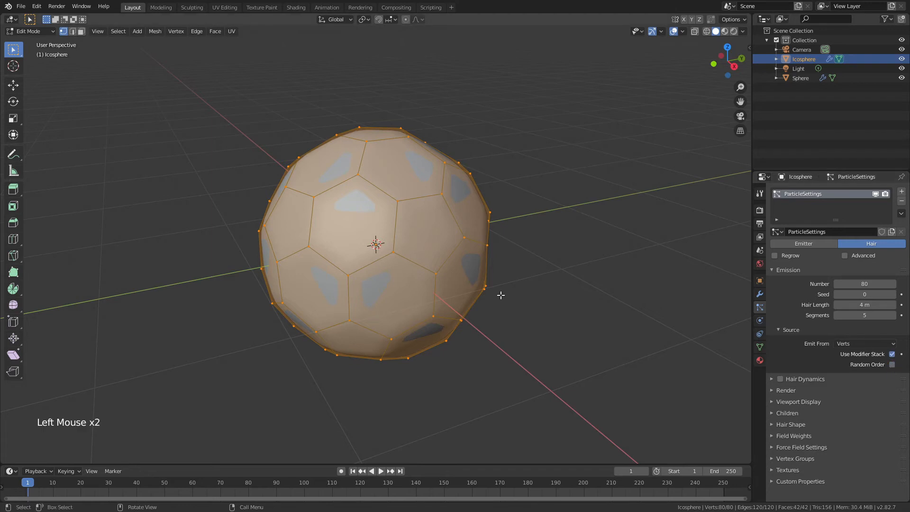
key(Tab)
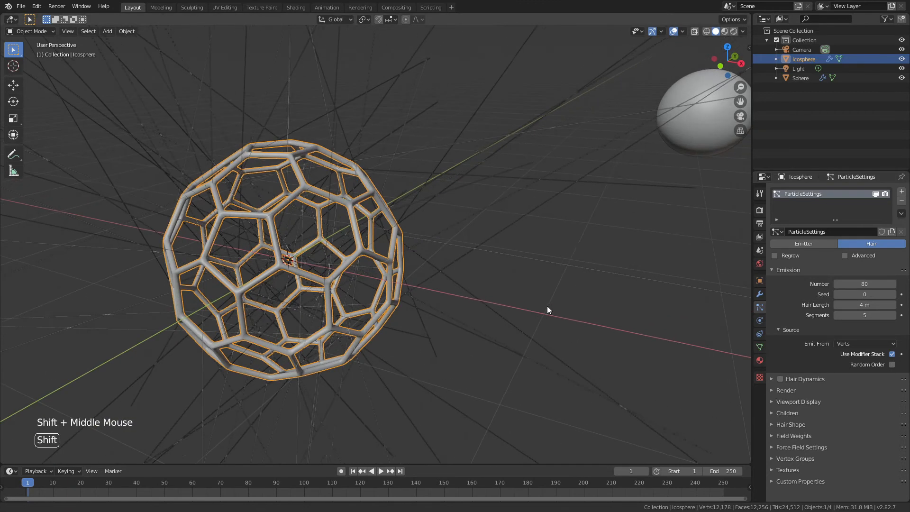
Render the hair particles as Object instances of the small Sphere.
click(785, 390)
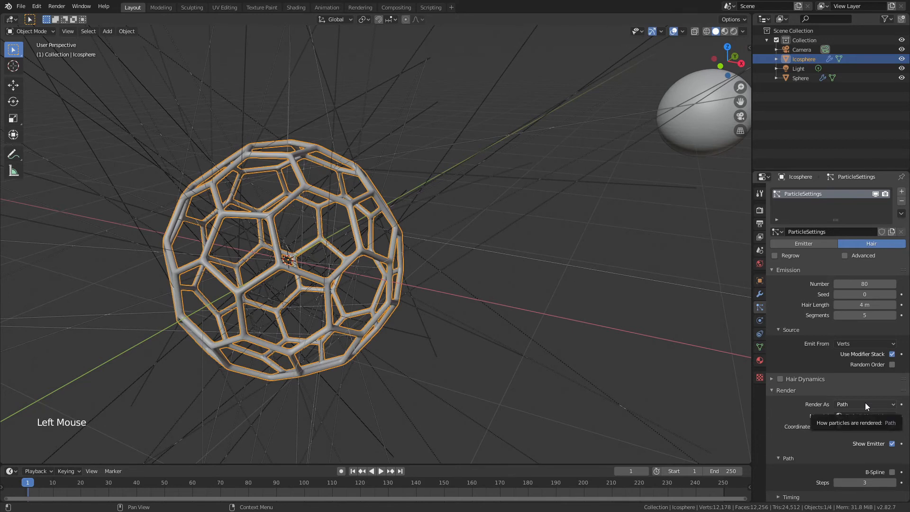
click(864, 403)
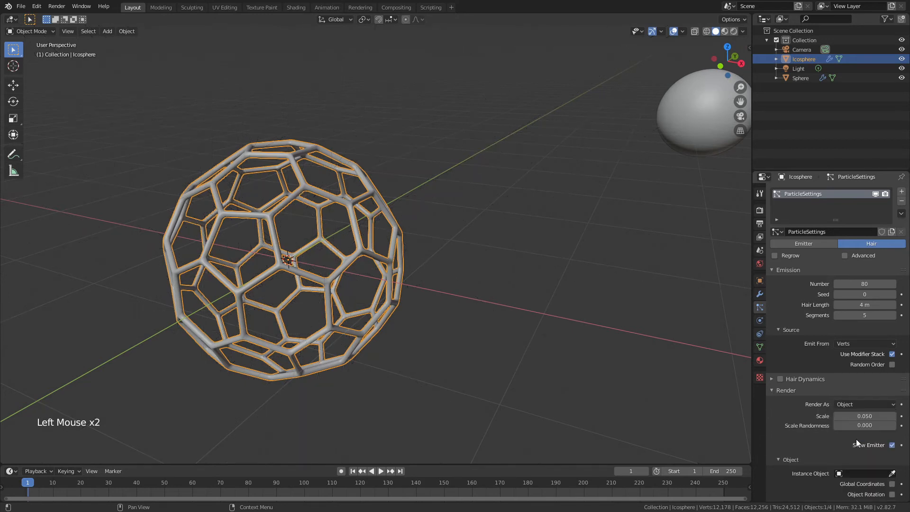
click(864, 473)
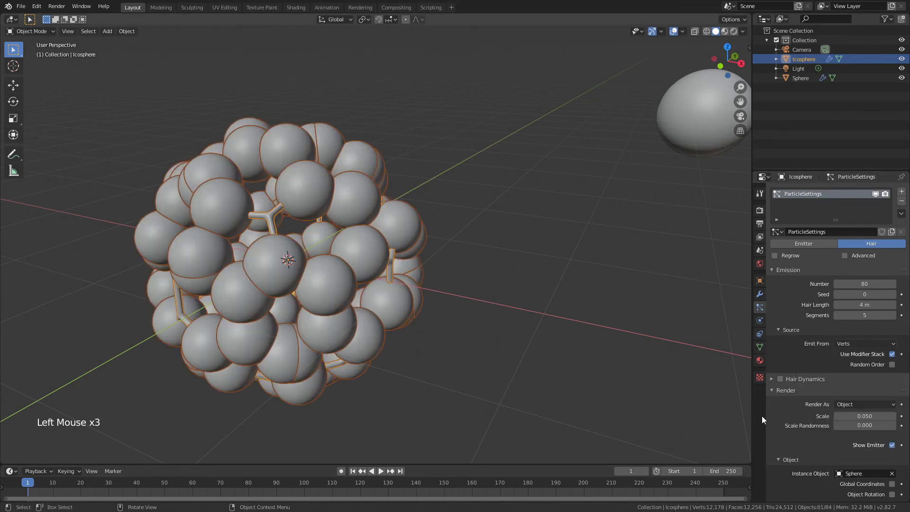
Set the particle instance Scale to 0.020 and deselect to view the molecule cleanly.
click(864, 416)
text(0.020)
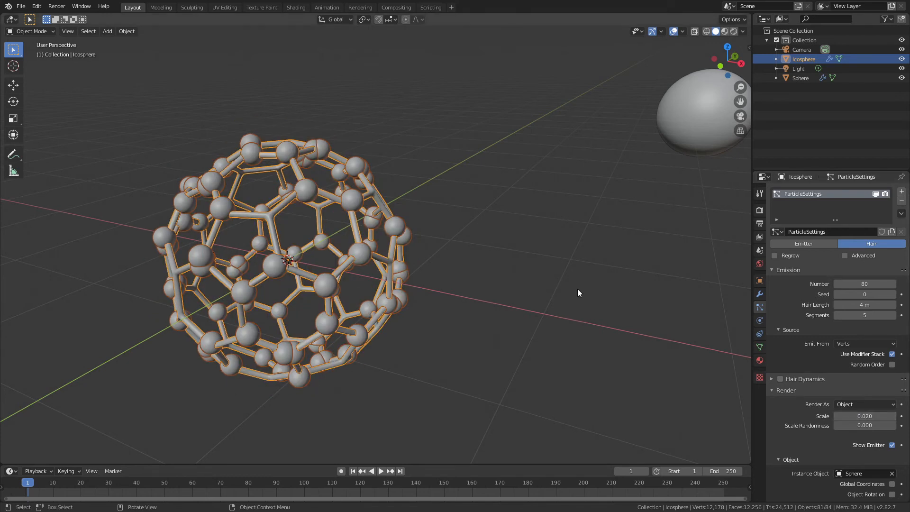
click(394, 169)
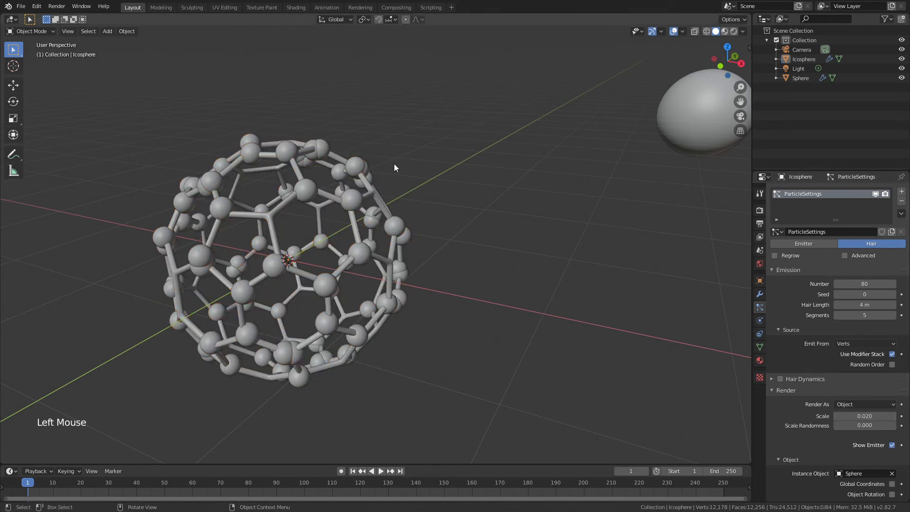
mouse_move(314, 196)
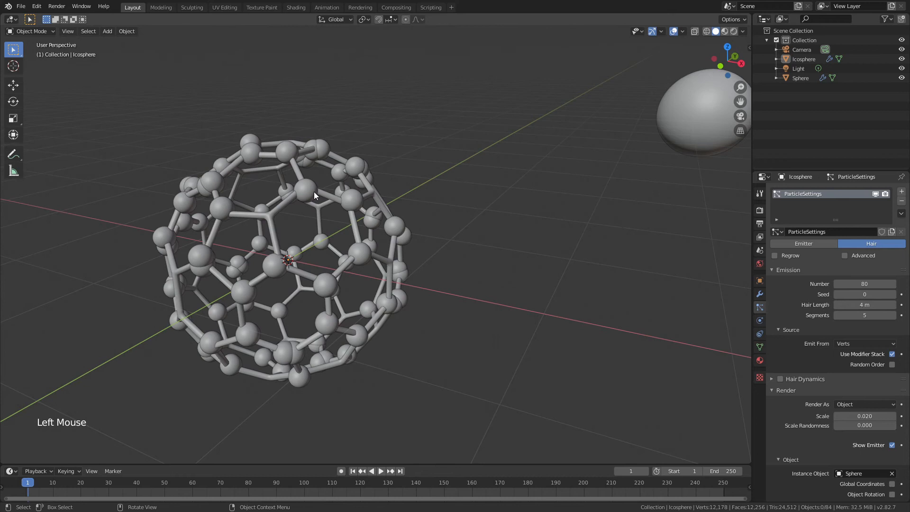
mouse_move(698, 294)
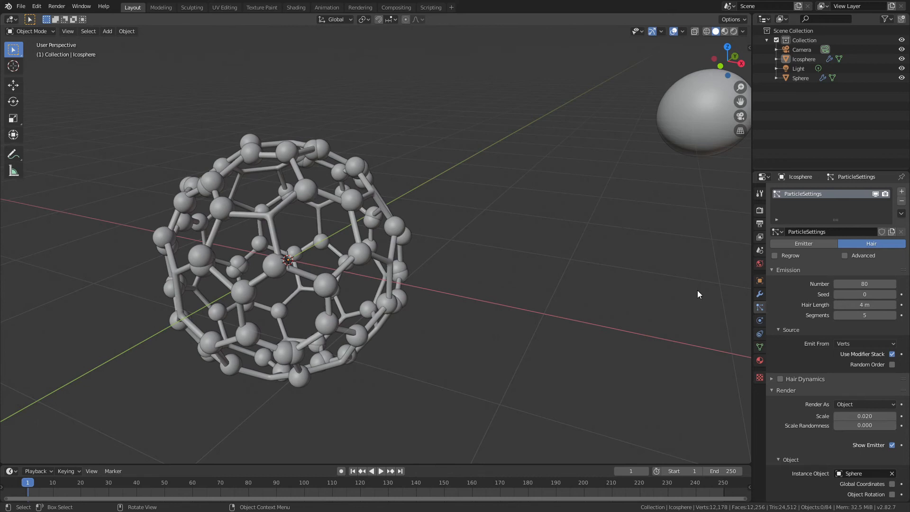
Move the ParticleSettings modifier above Wireframe and Bevel in the Icosphere's stack.
click(758, 293)
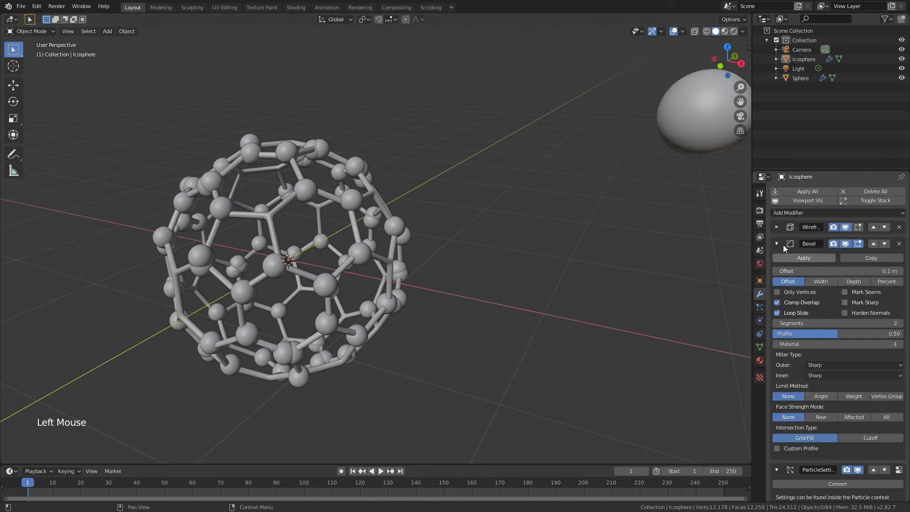
click(777, 244)
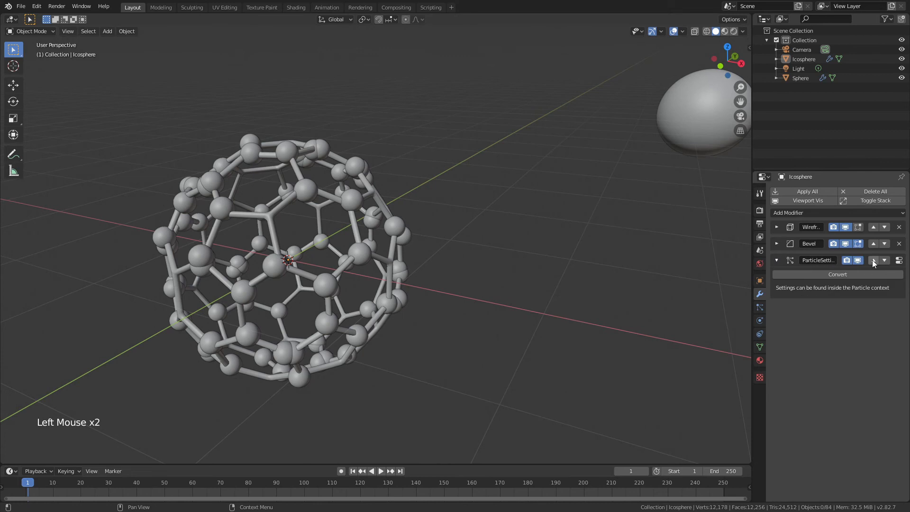
click(872, 260)
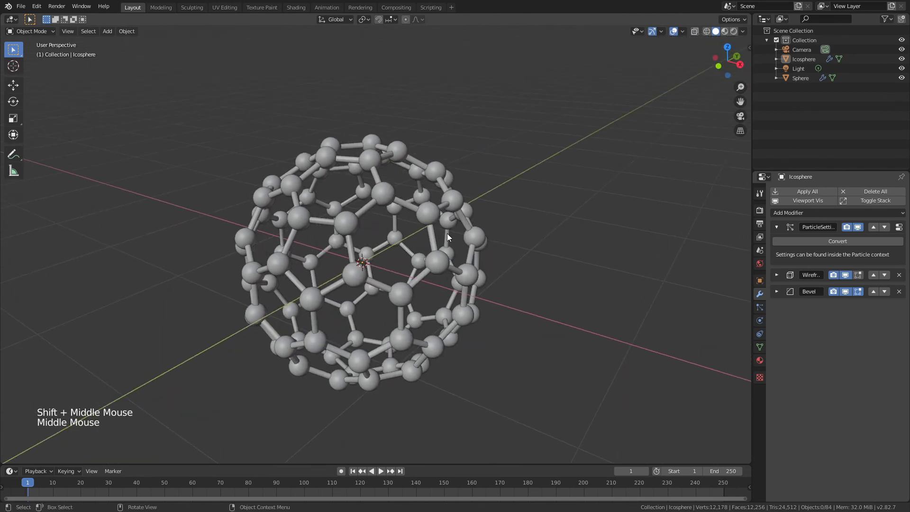
mouse_move(379, 195)
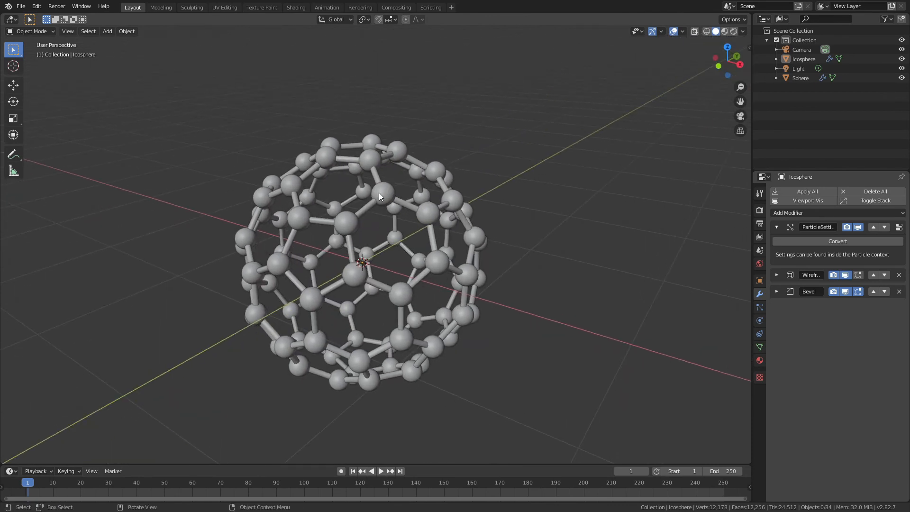
Switch the viewport to Material Preview shading and inspect the finished buckyball's atoms and bonds.
key(z)
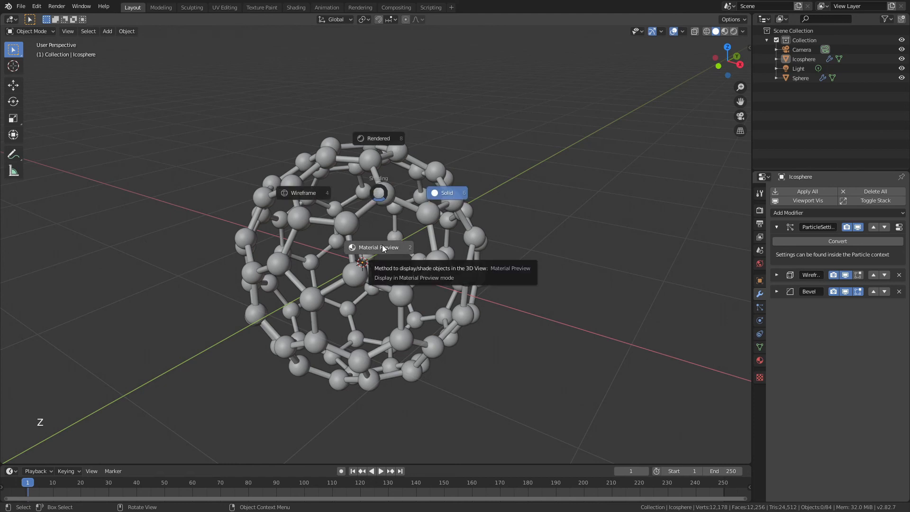
click(379, 247)
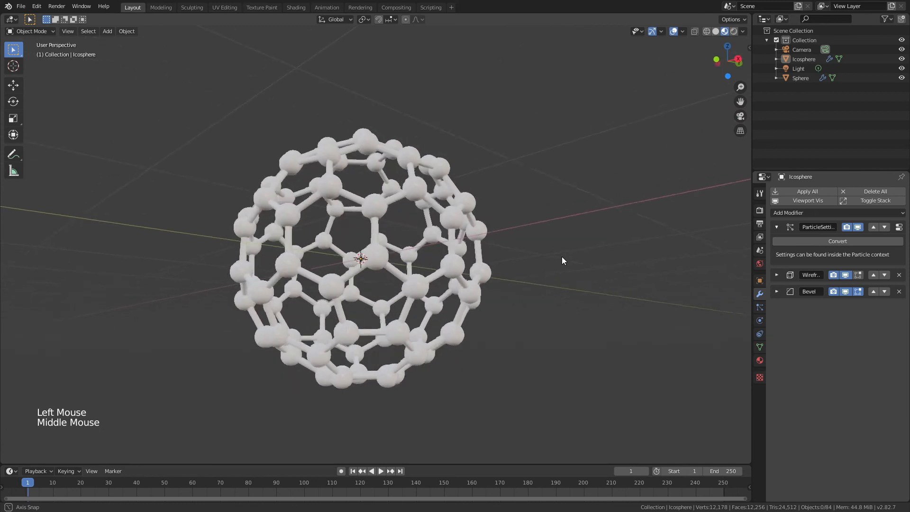
scroll(up, 3)
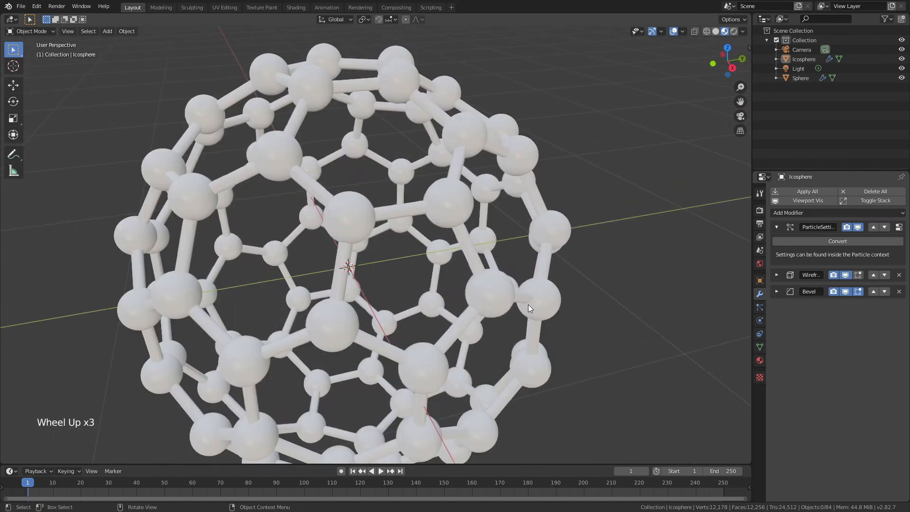
scroll(down, 3)
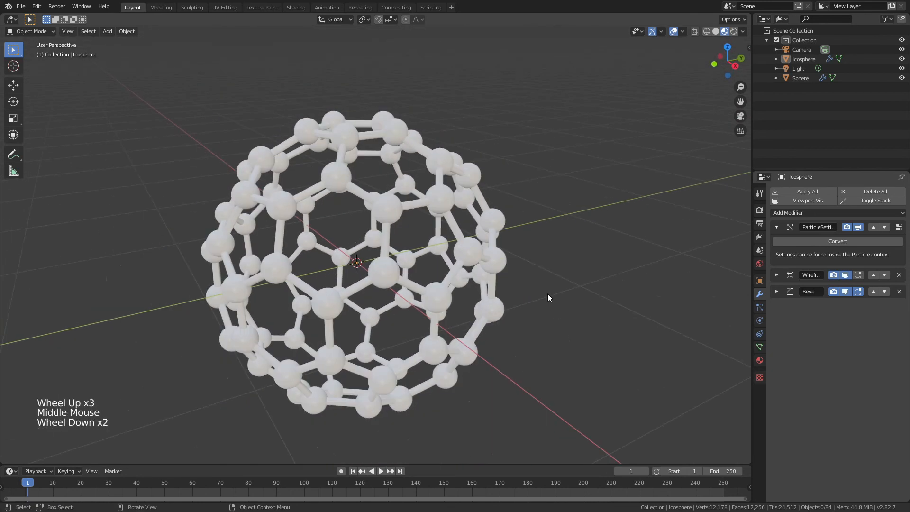